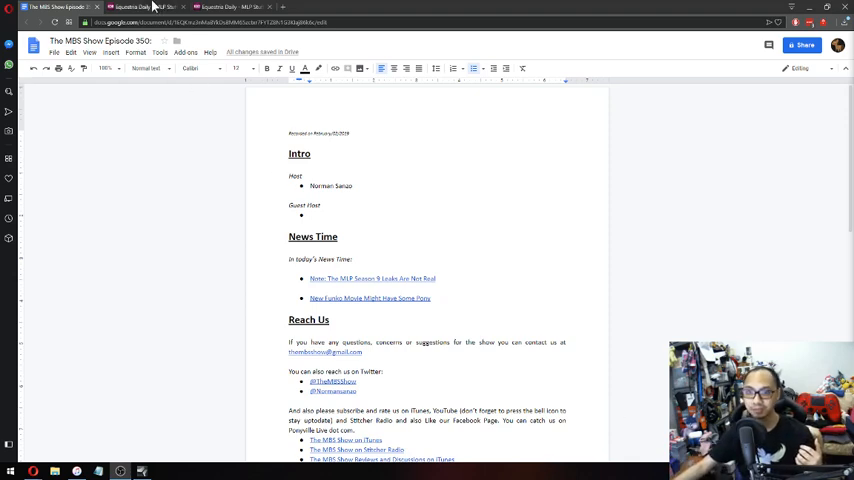
Switch from the show notes to the Equestria Daily 'Season 9 leaks are fake' tab
left_click(140, 7)
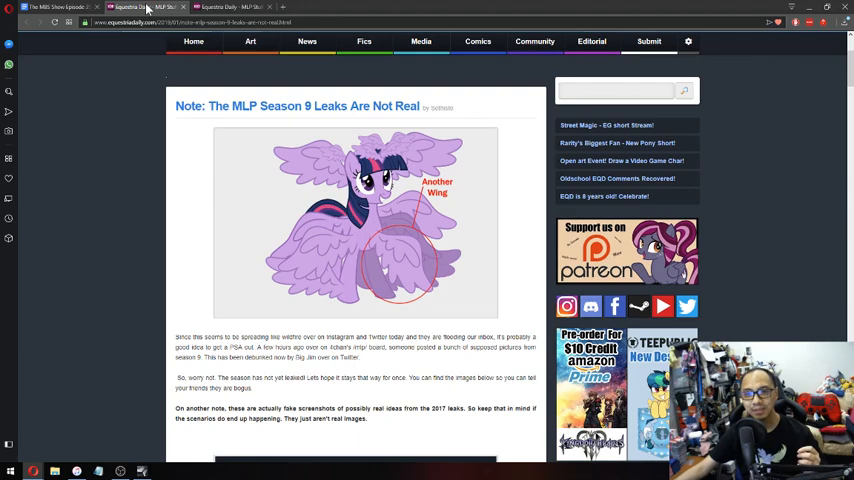
Scroll the leaks post down to the embedded Big Jim tweet calling screenshots fake
scroll("down", 3)
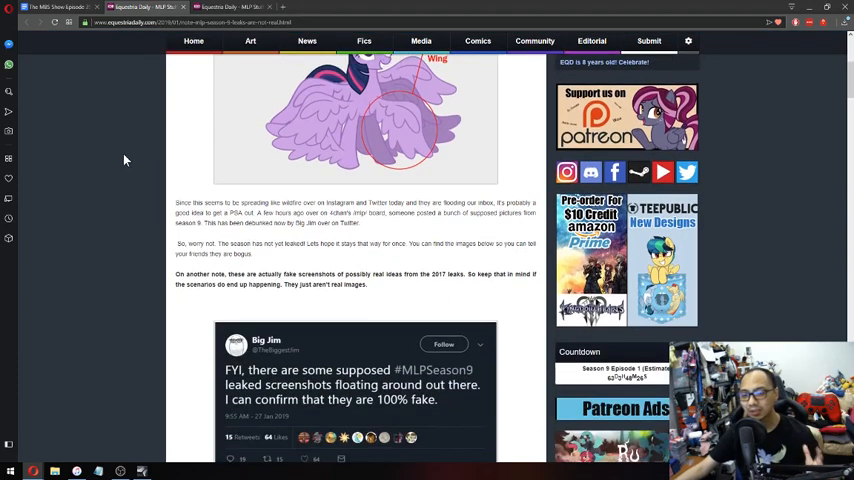
scroll("down", 3)
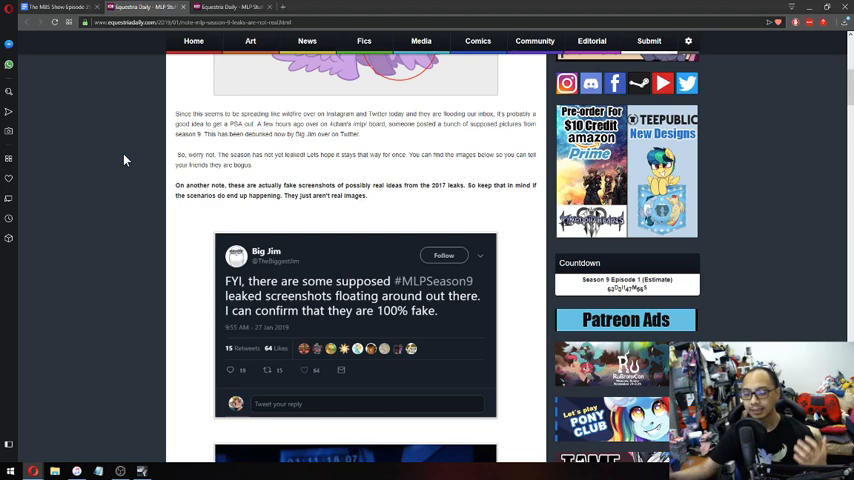
scroll("down", 3)
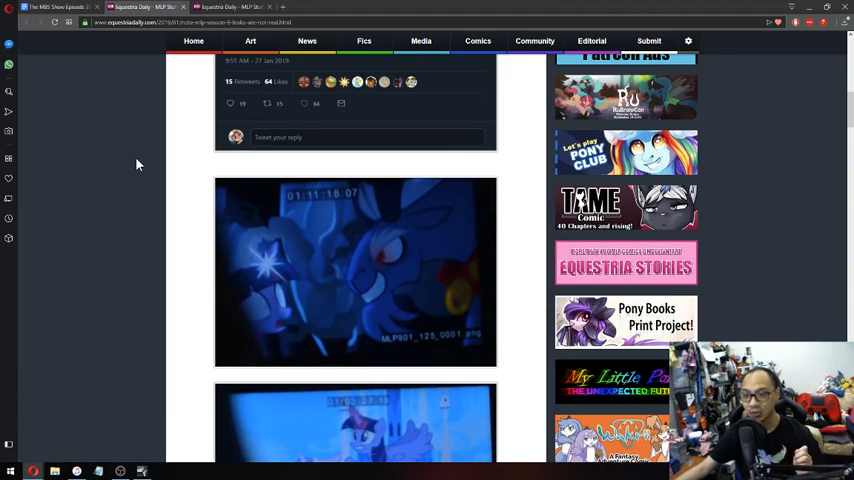
scroll("down", 3)
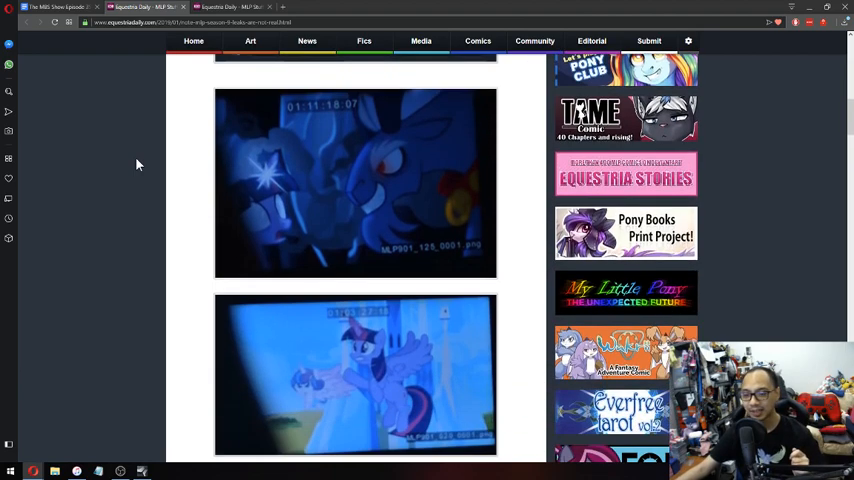
scroll("down", 3)
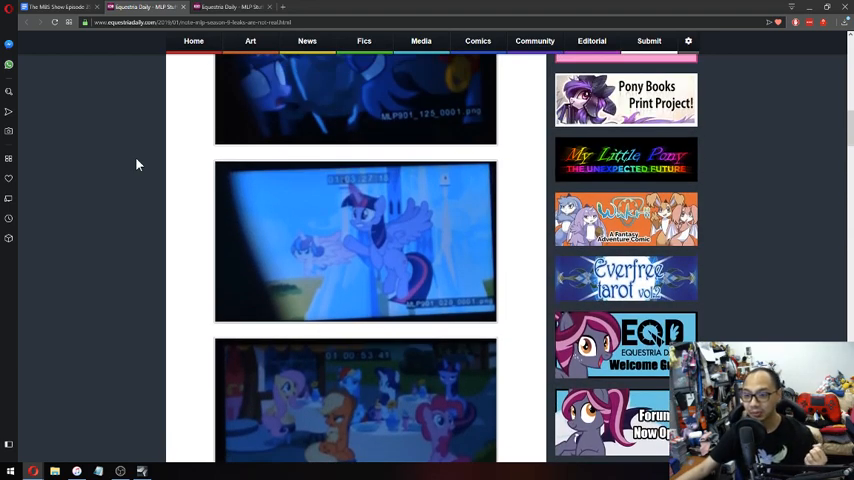
scroll("up", 3)
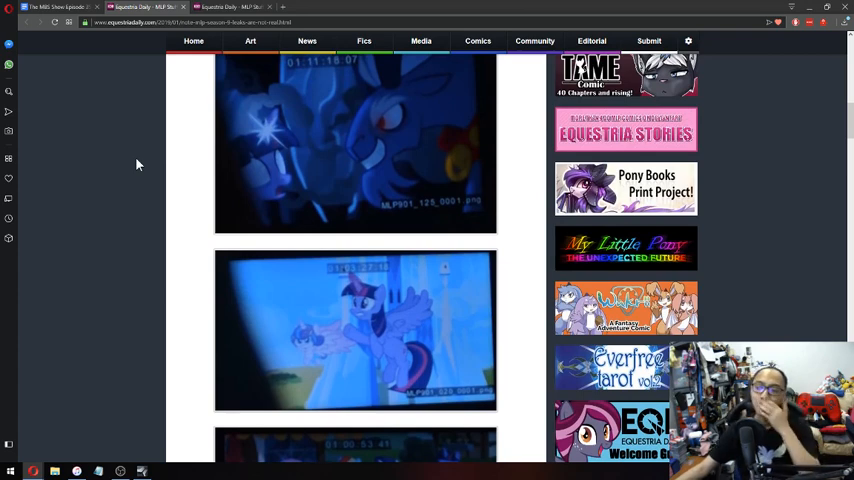
scroll("up", 3)
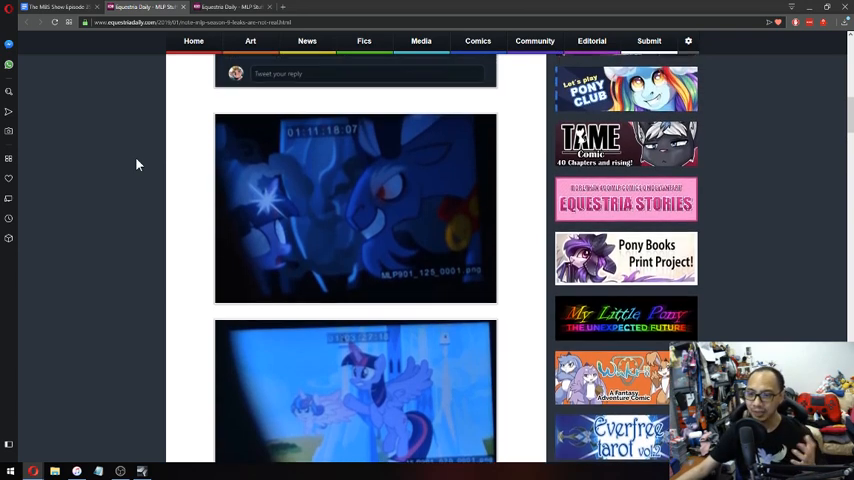
scroll("down", 3)
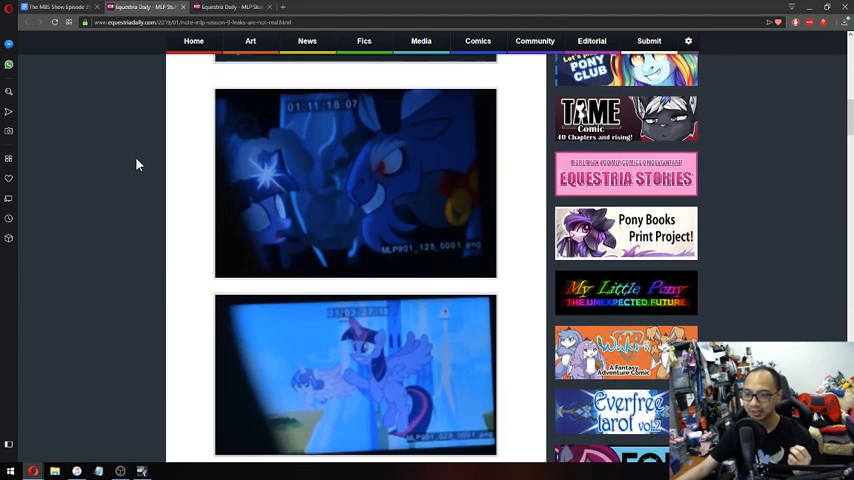
mouse_move(390, 266)
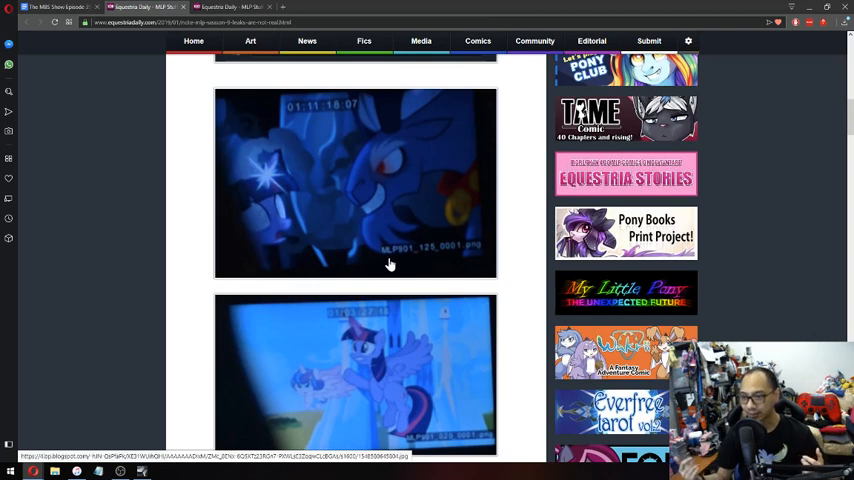
mouse_move(470, 263)
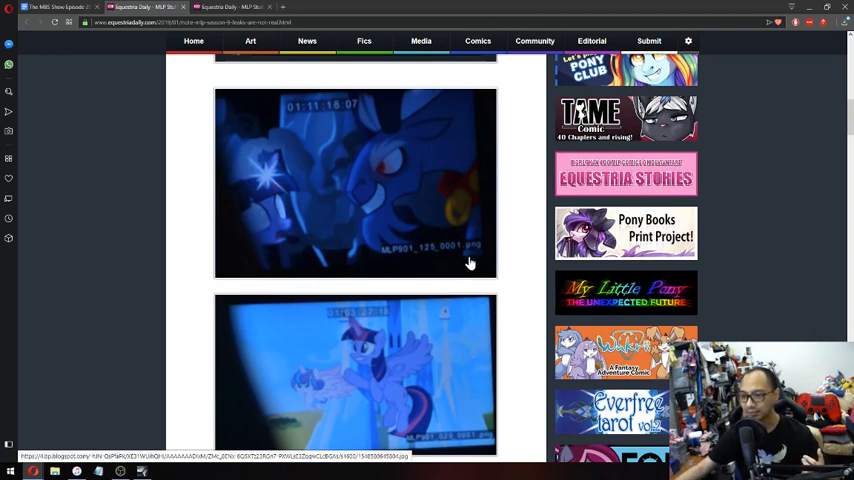
mouse_move(403, 268)
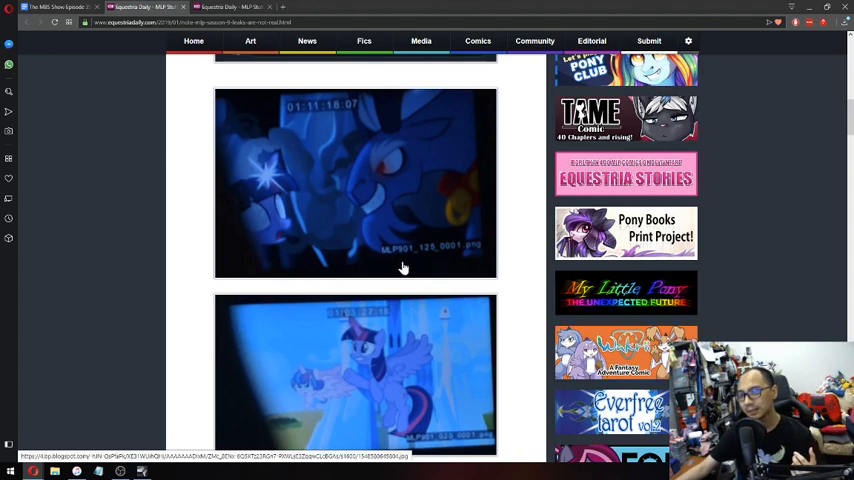
scroll("down", 3)
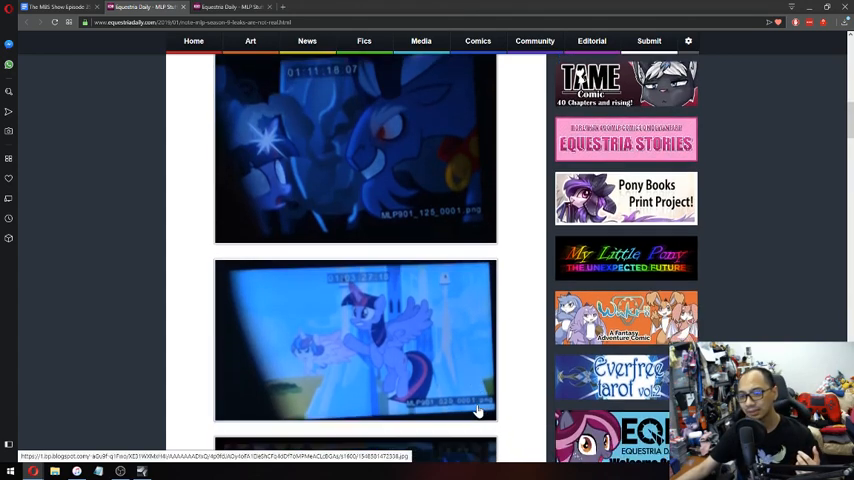
scroll("down", 3)
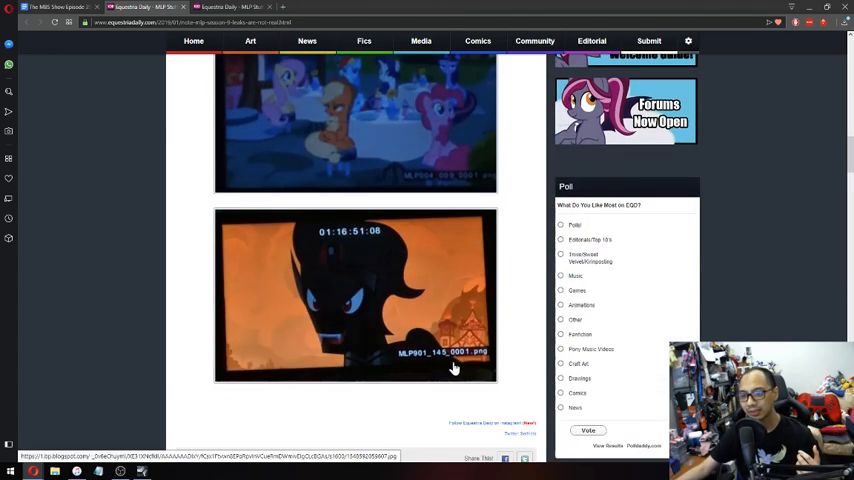
scroll("down", 3)
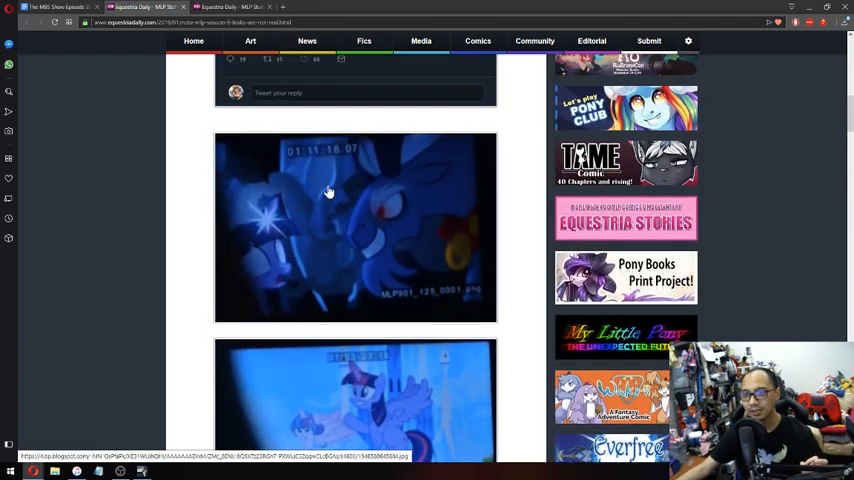
mouse_move(520, 186)
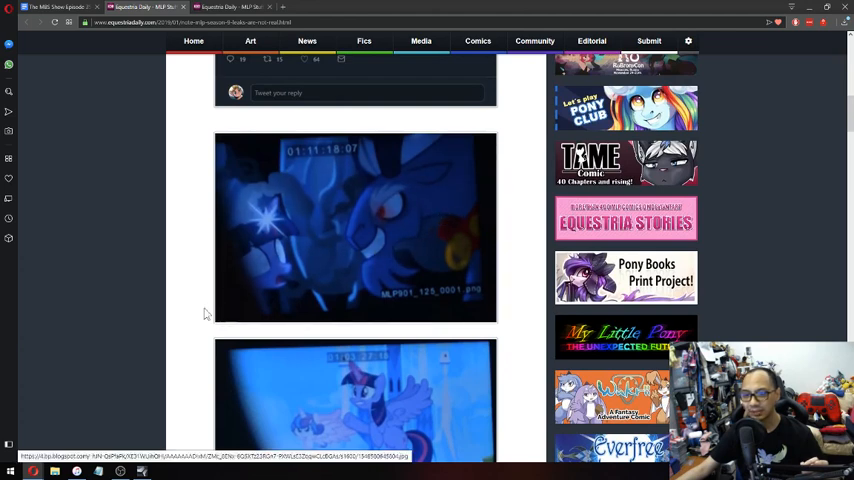
mouse_move(307, 177)
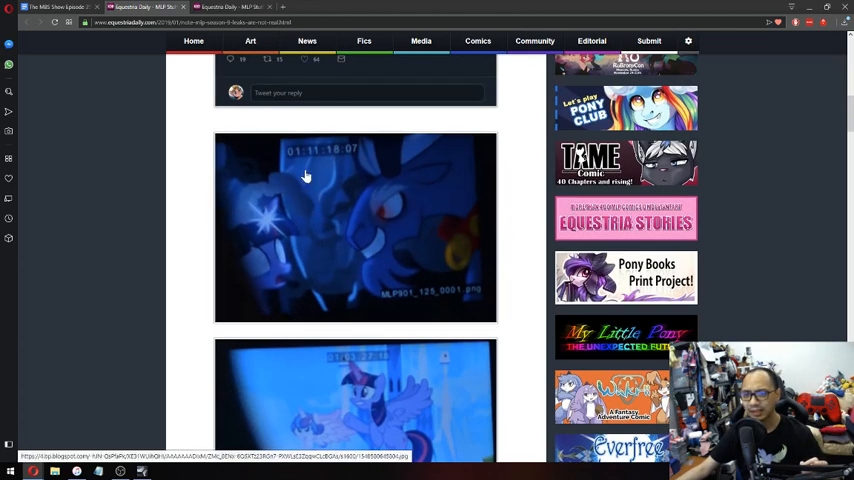
mouse_move(297, 170)
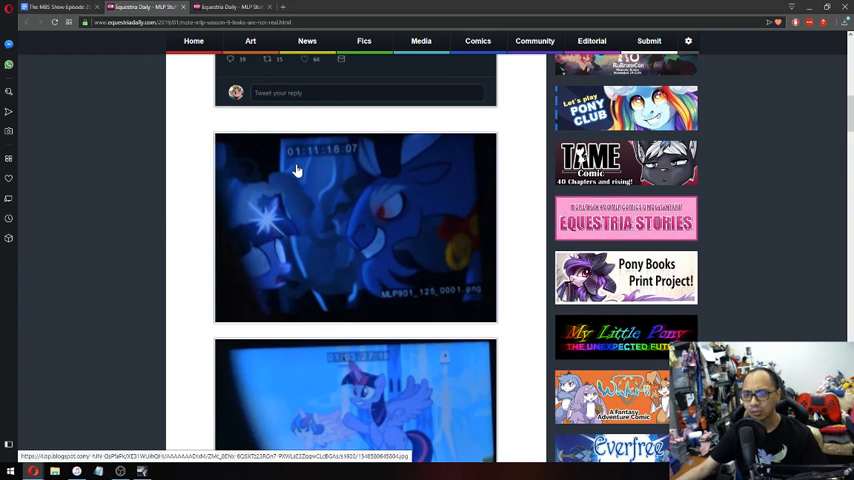
mouse_move(351, 167)
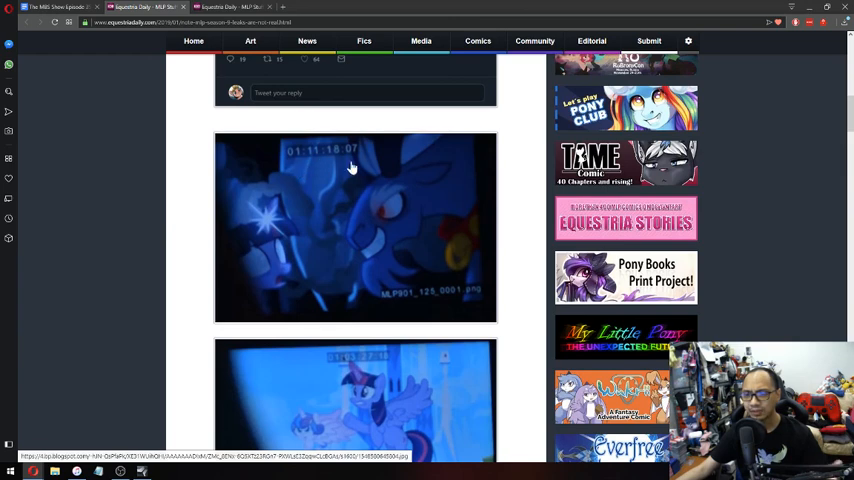
scroll("down", 3)
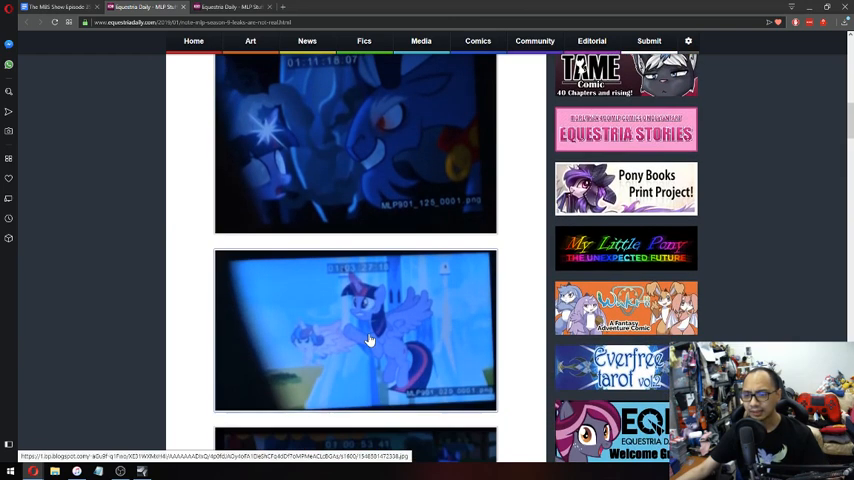
scroll("down", 3)
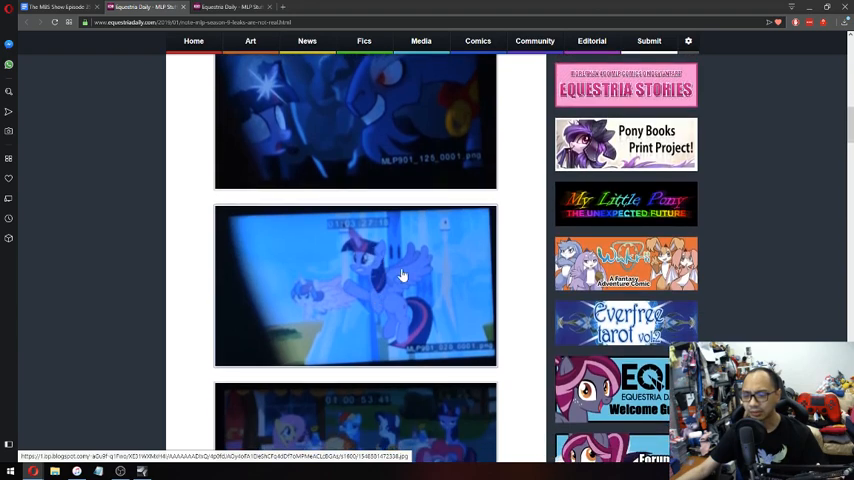
scroll("down", 3)
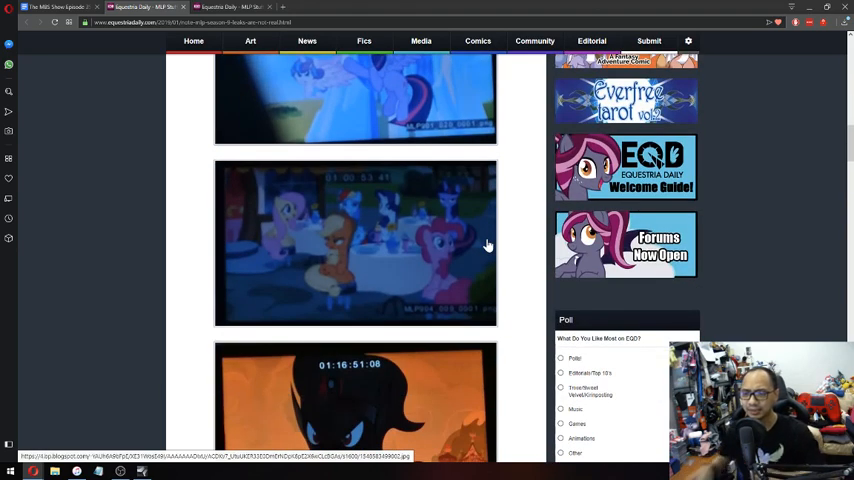
mouse_move(515, 206)
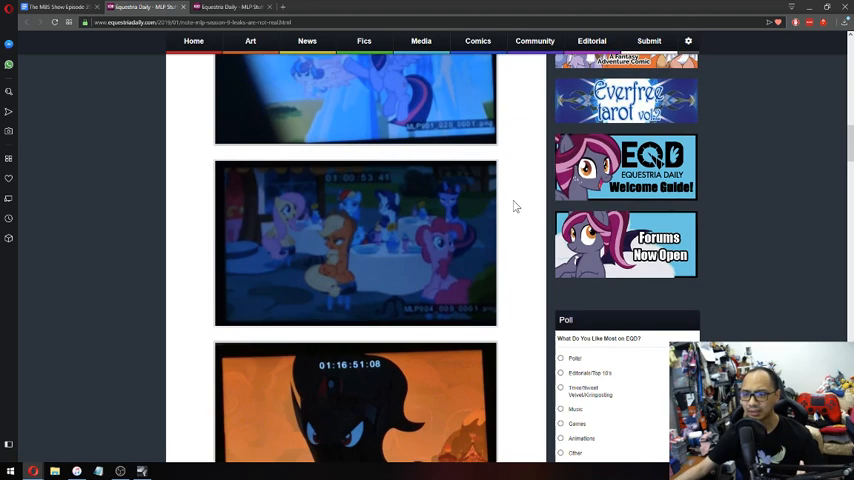
scroll("down", 3)
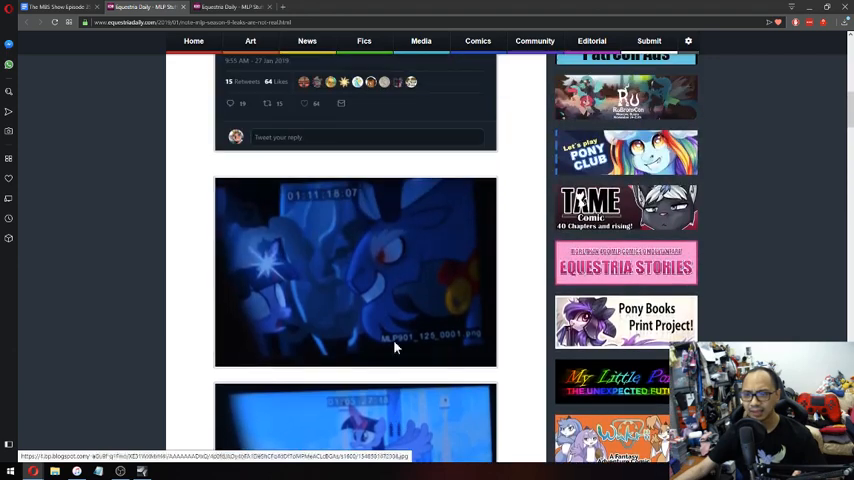
scroll("down", 3)
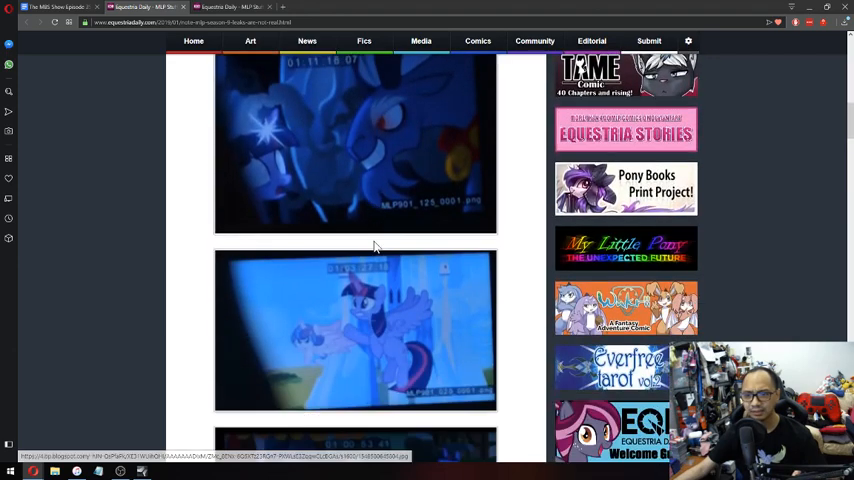
scroll("down", 3)
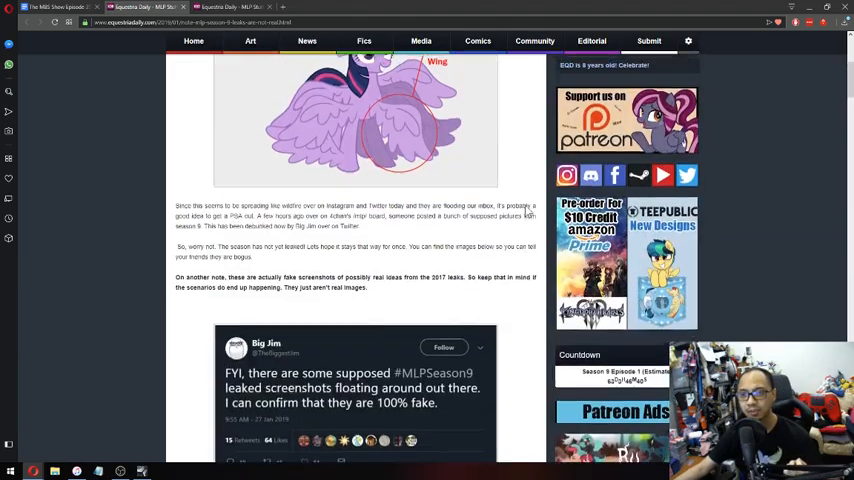
Scroll the Season 9 leaks post back up to its headline and Twilight image
scroll("up", 3)
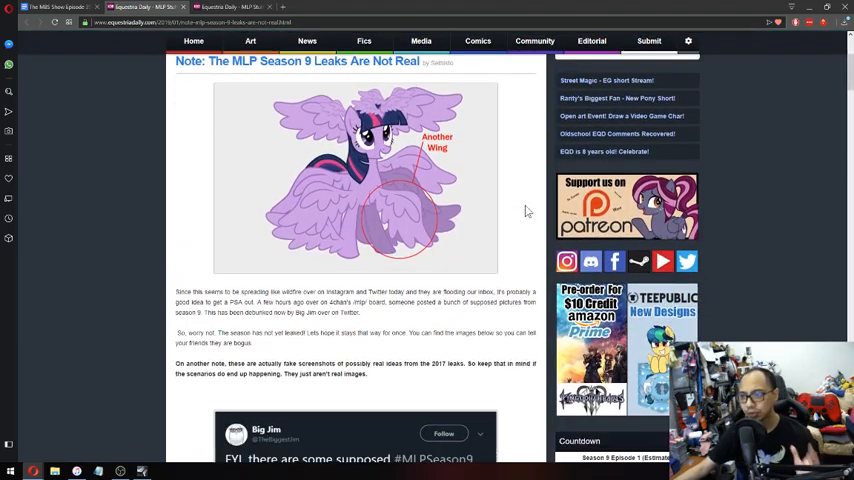
scroll("up", 3)
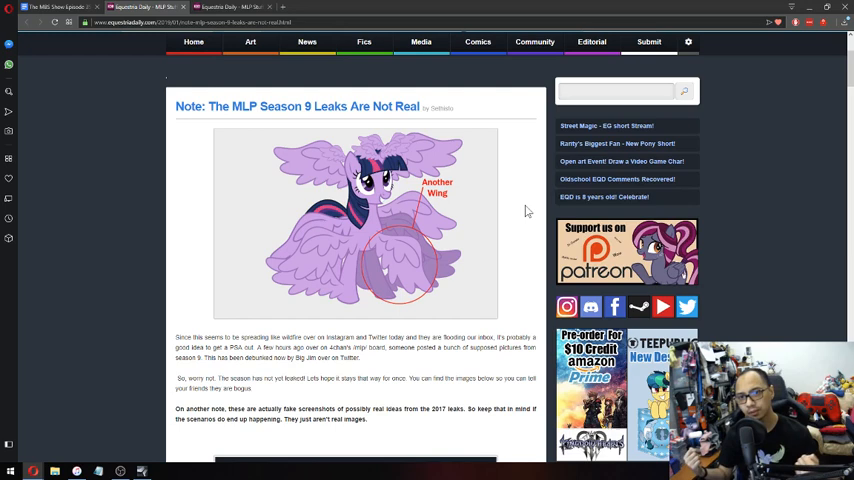
mouse_move(169, 197)
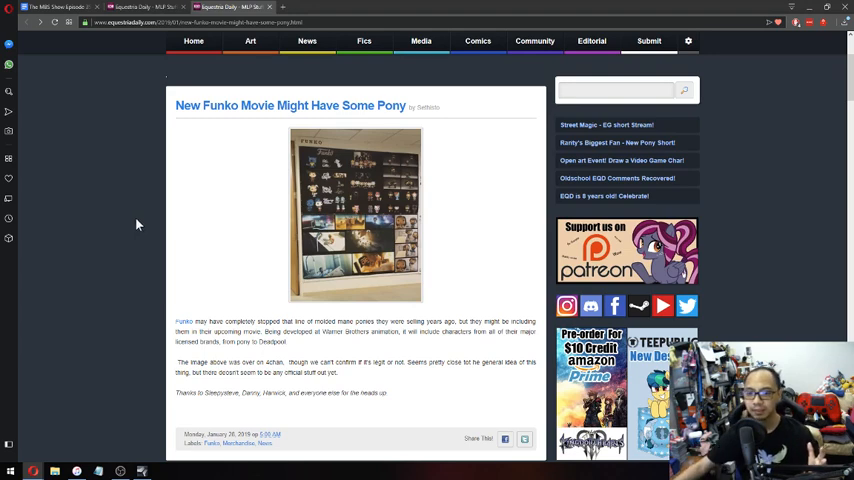
Open the Funko movie wall photo full-size in its own tab
left_click(355, 213)
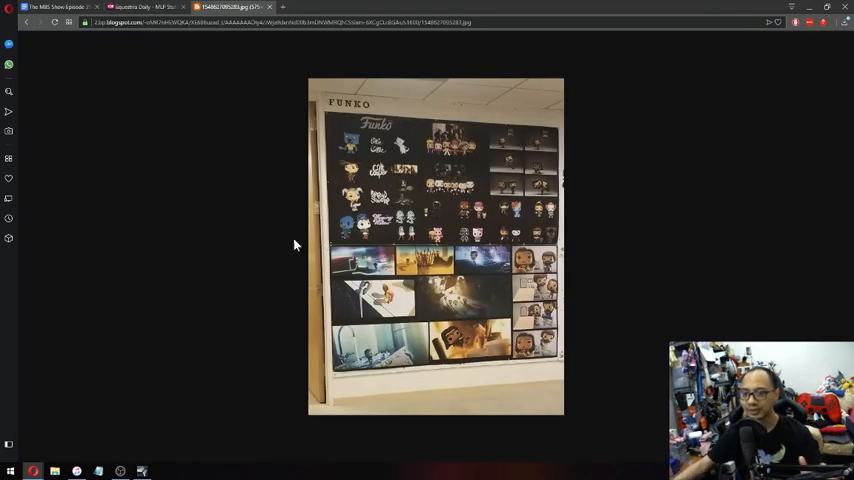
mouse_move(241, 239)
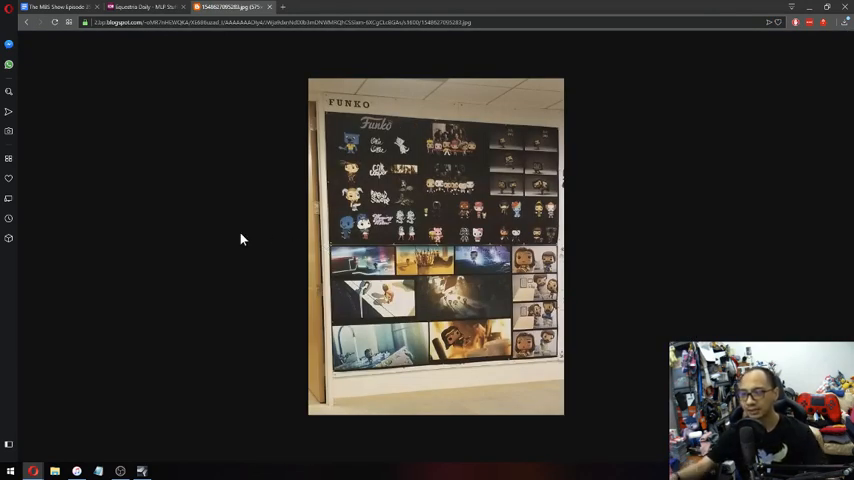
mouse_move(383, 233)
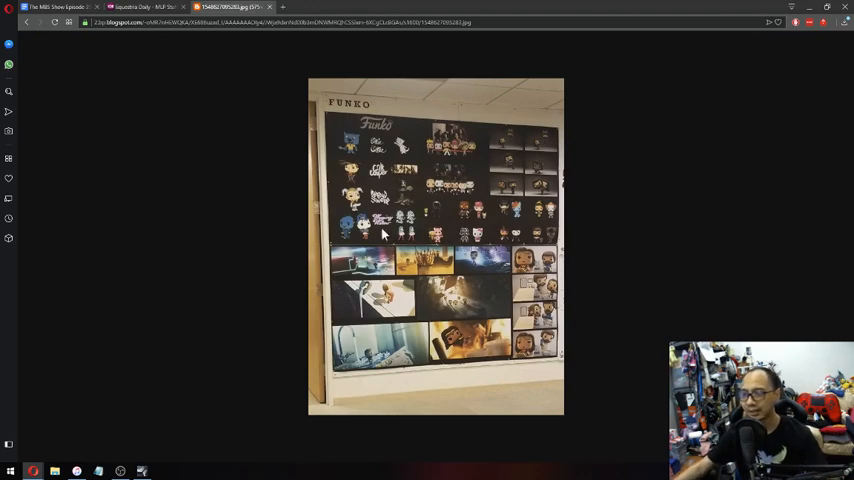
mouse_move(518, 216)
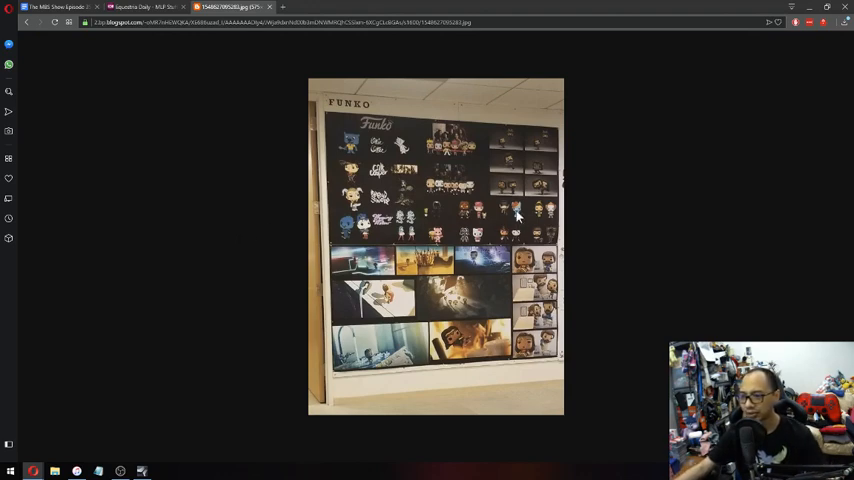
mouse_move(555, 222)
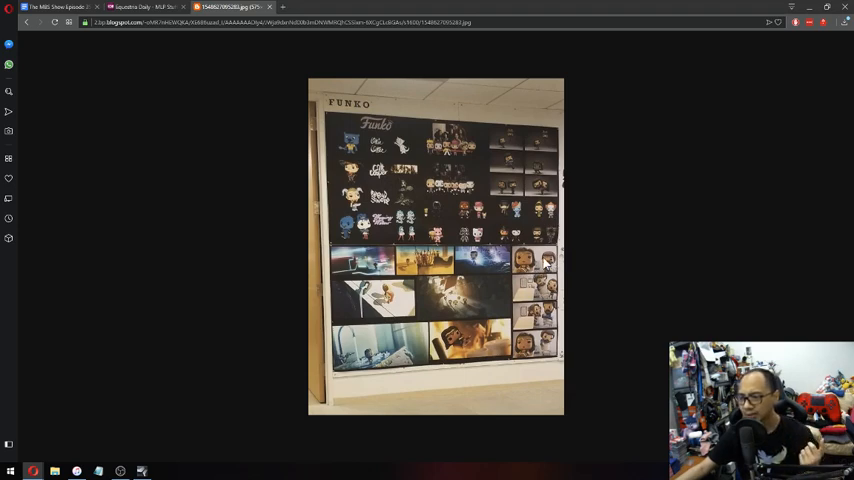
mouse_move(640, 303)
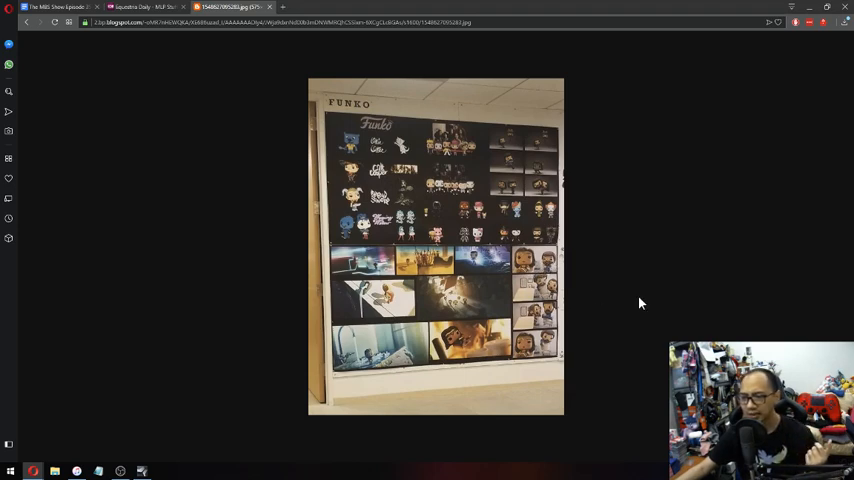
mouse_move(338, 237)
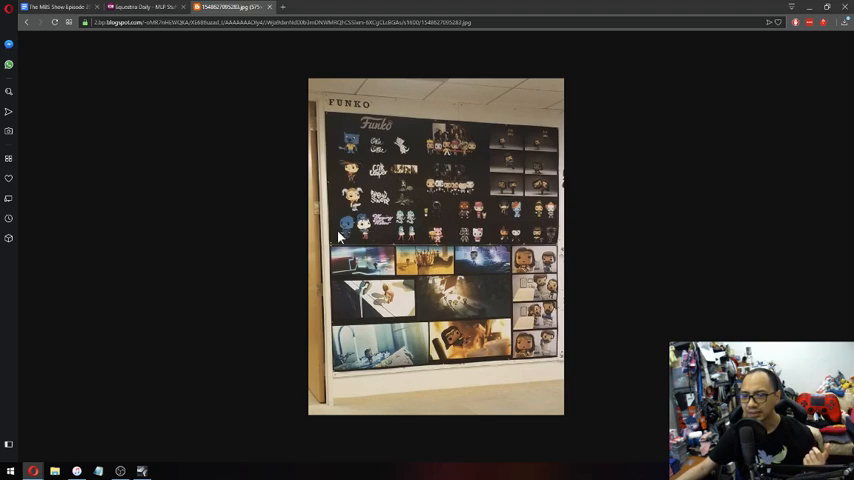
mouse_move(600, 280)
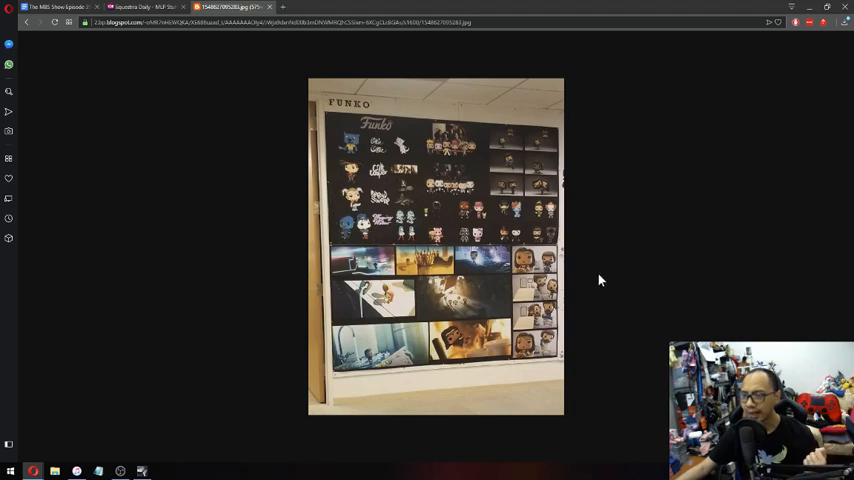
mouse_move(469, 247)
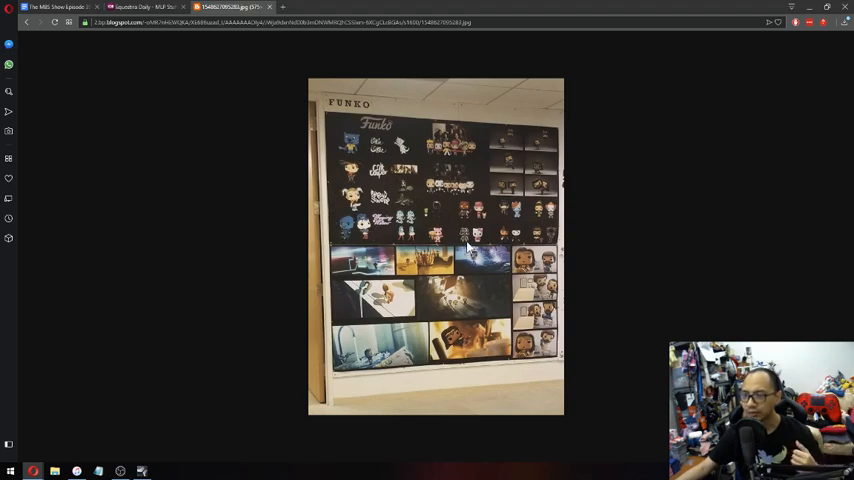
mouse_move(572, 220)
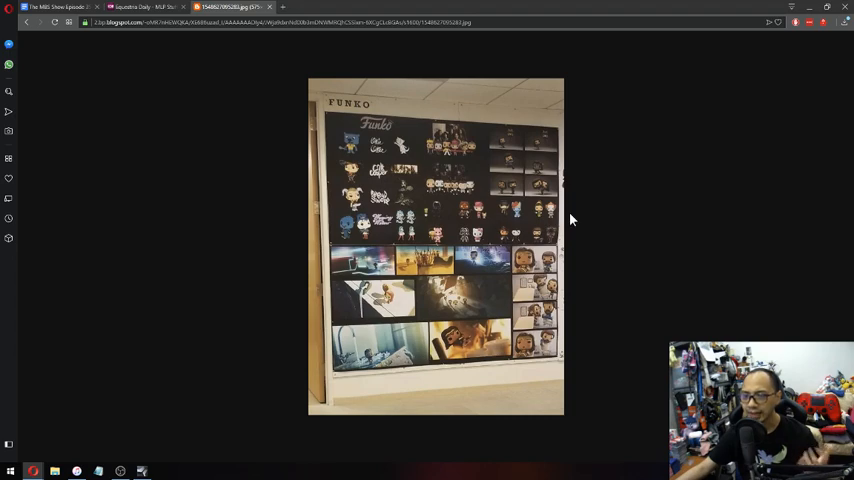